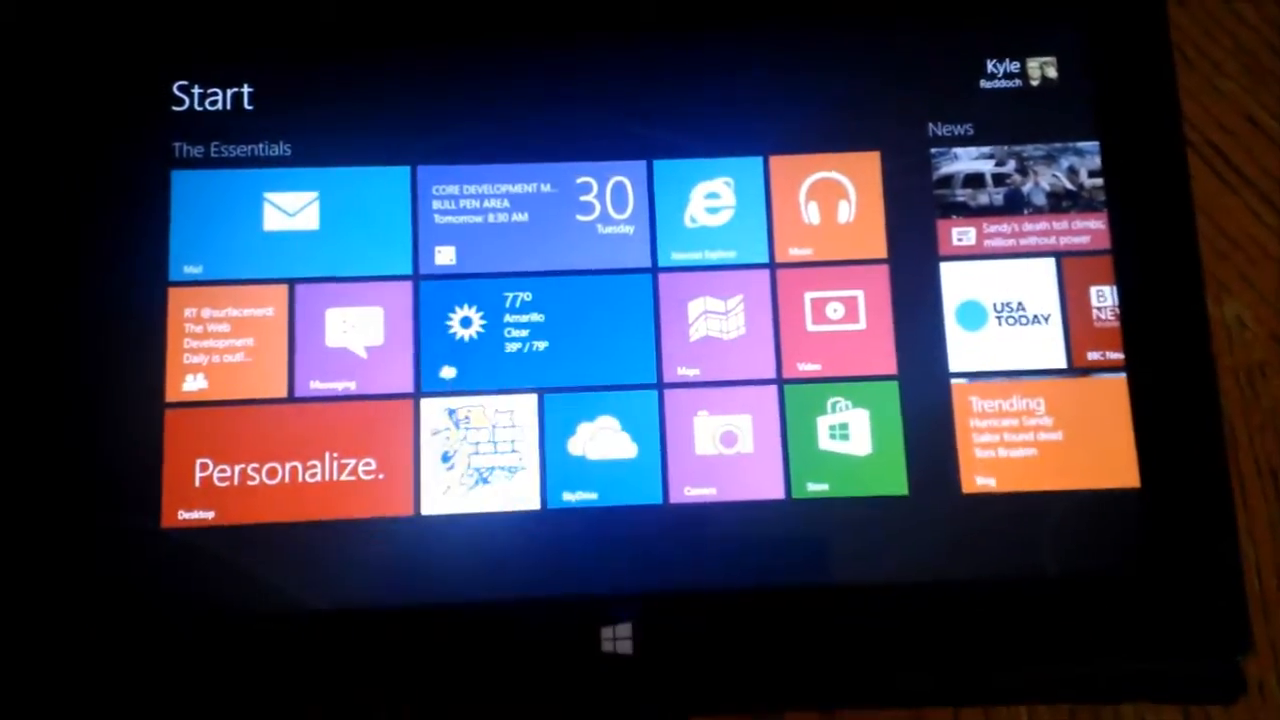
# Step: Name the group holding Windows Defender, PowerShell, Notepad and Command Prompt 'Tools'
pyautogui.hscroll(3)
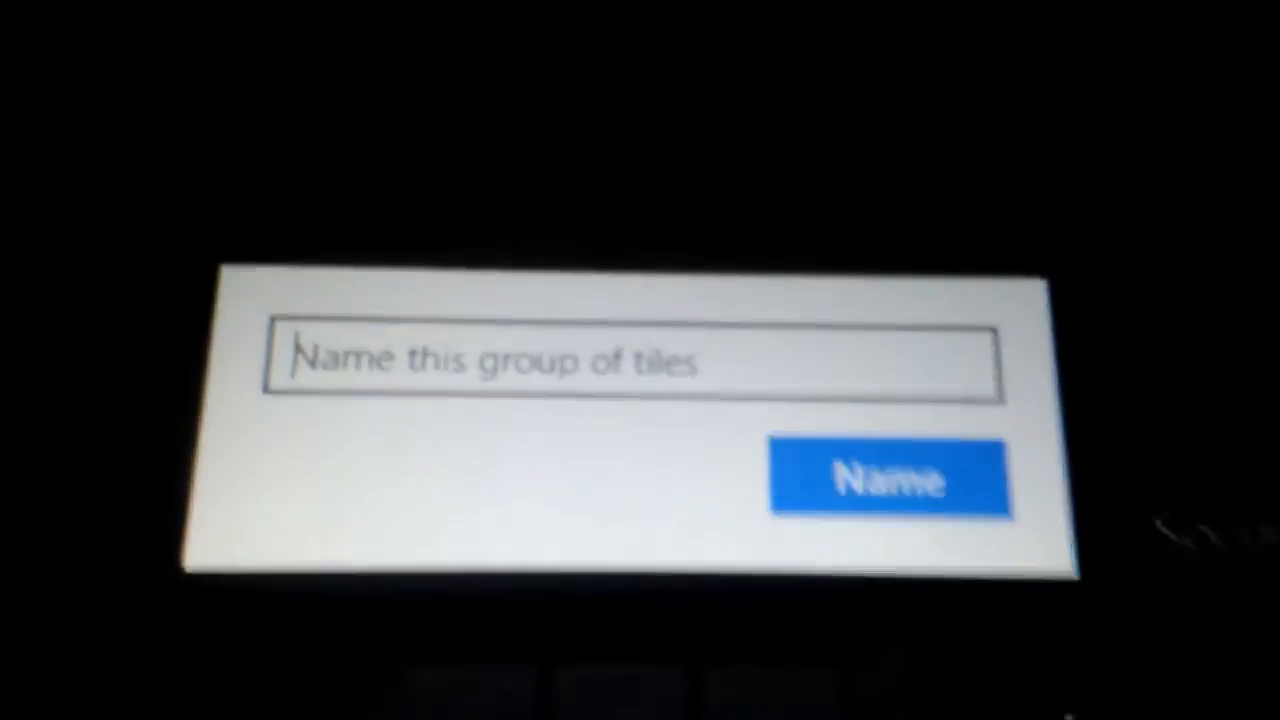
pyautogui.write('T')
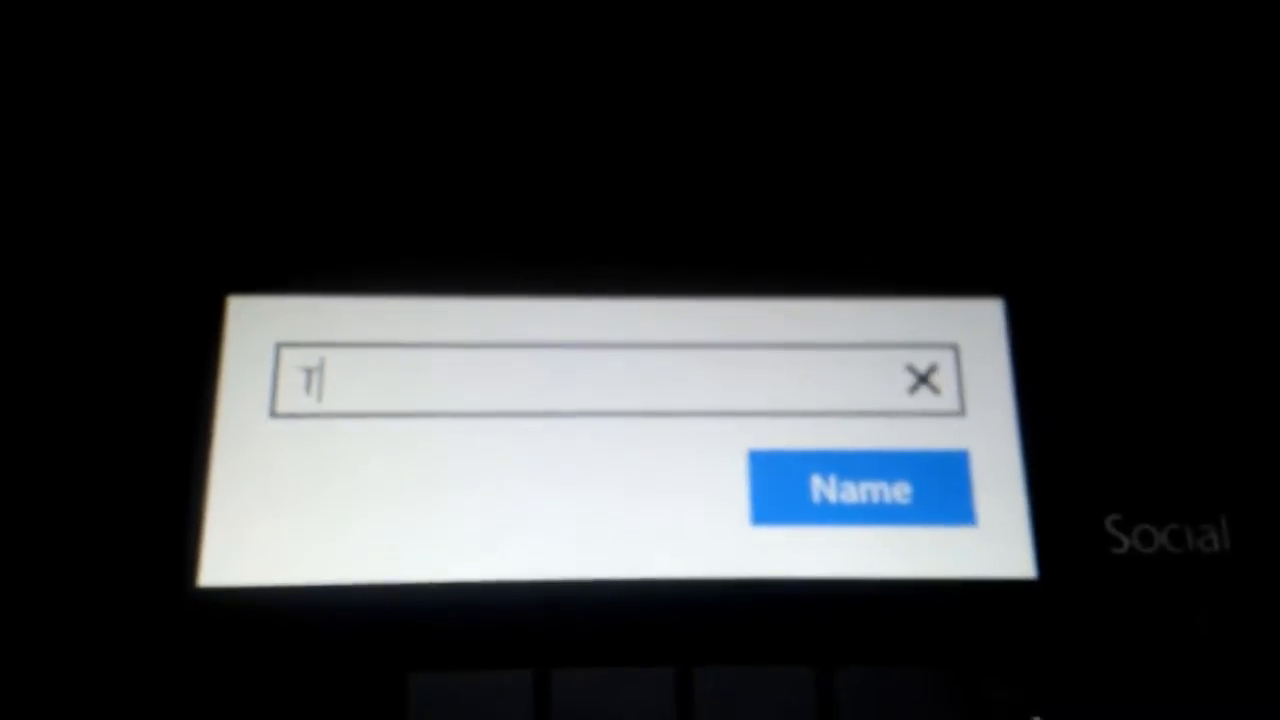
pyautogui.write('Tool')
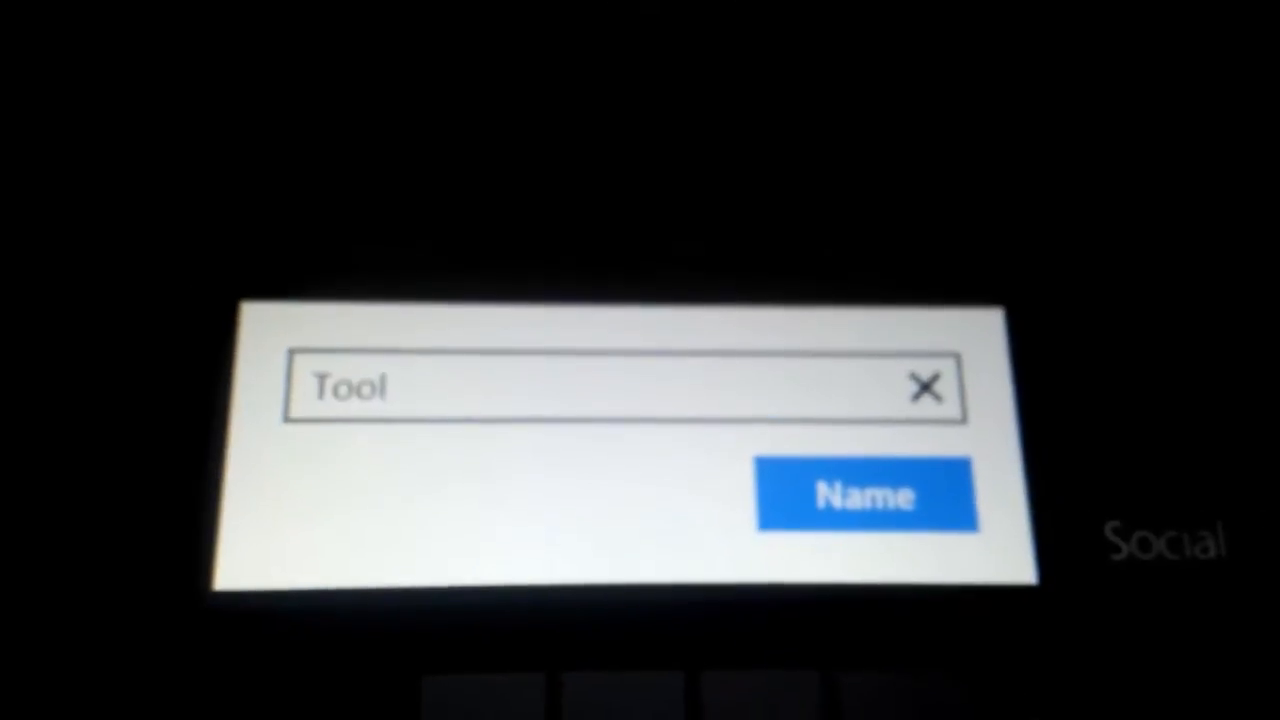
pyautogui.write('s')
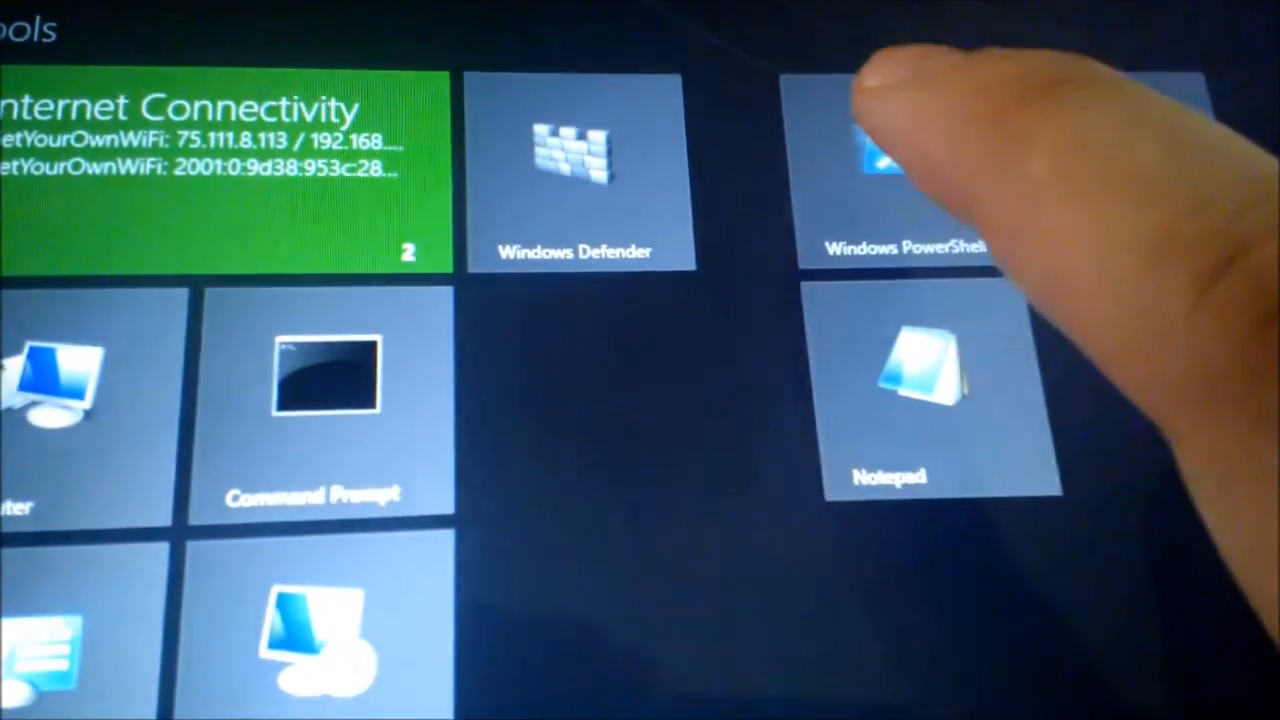
# Step: Rearrange a tile in Tools, then scroll past the Photo Editing and Food groups
pyautogui.click(885, 175)
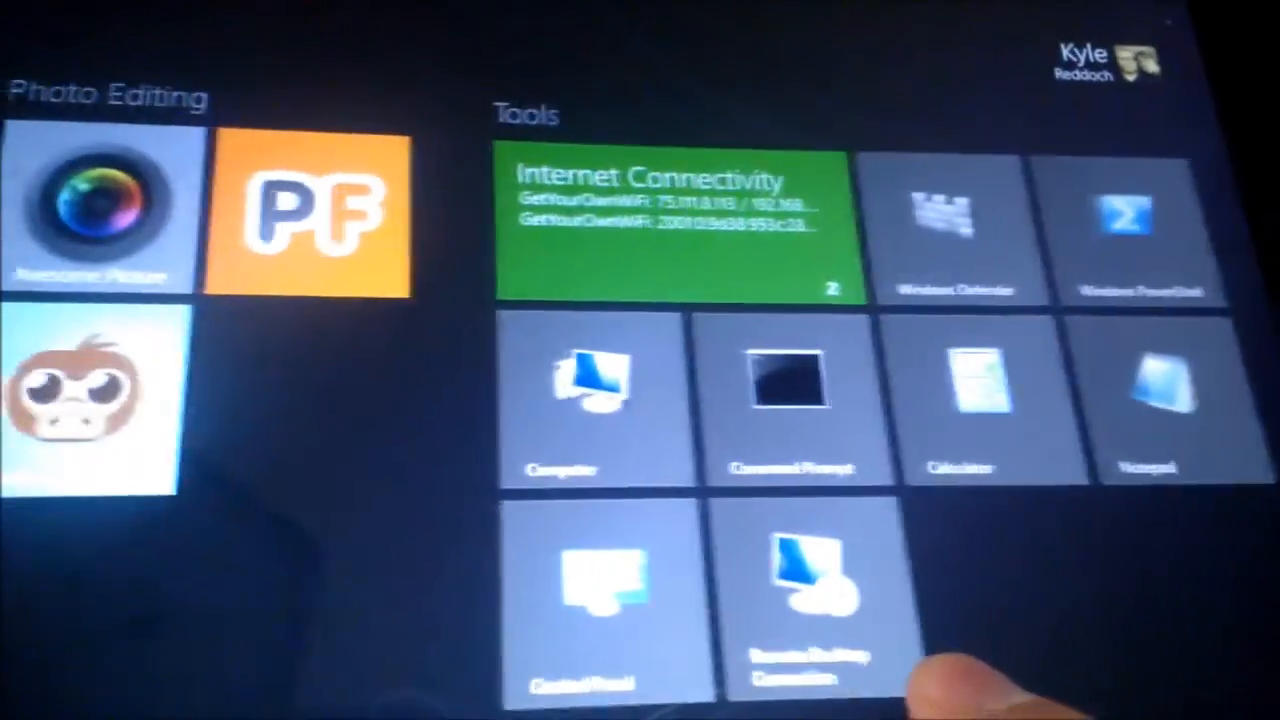
pyautogui.hscroll(-3)
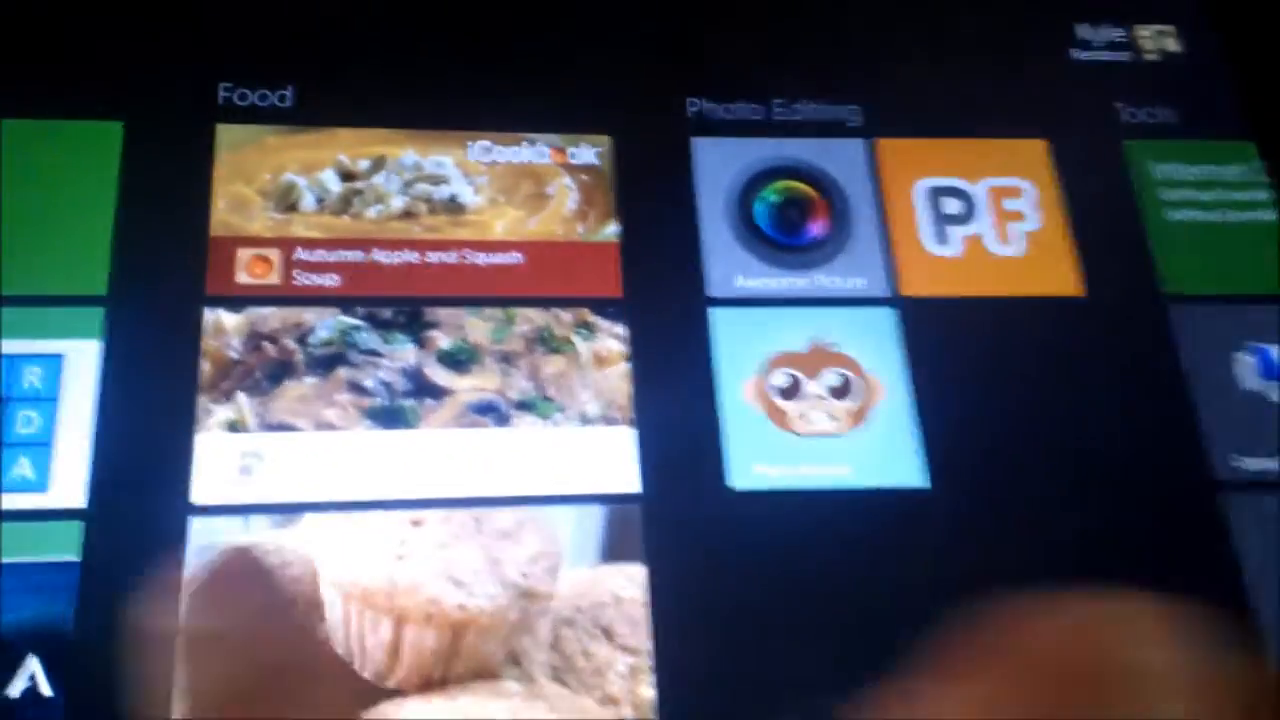
pyautogui.hscroll(3)
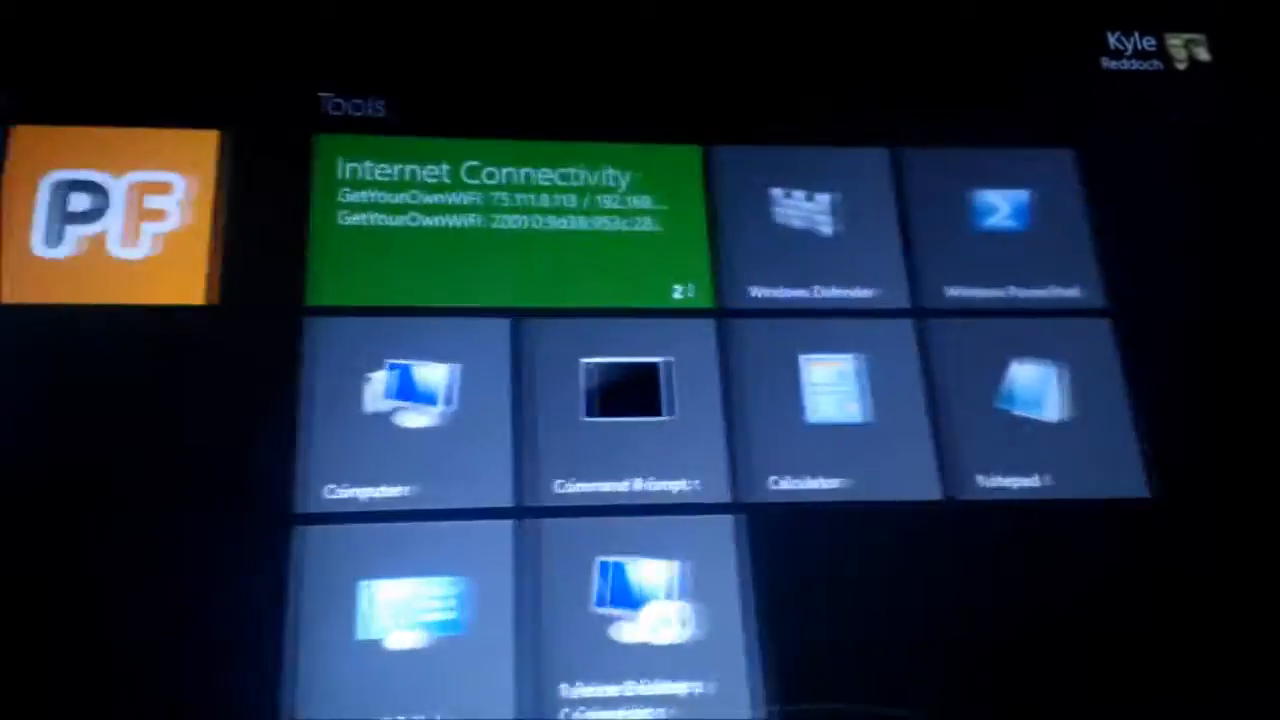